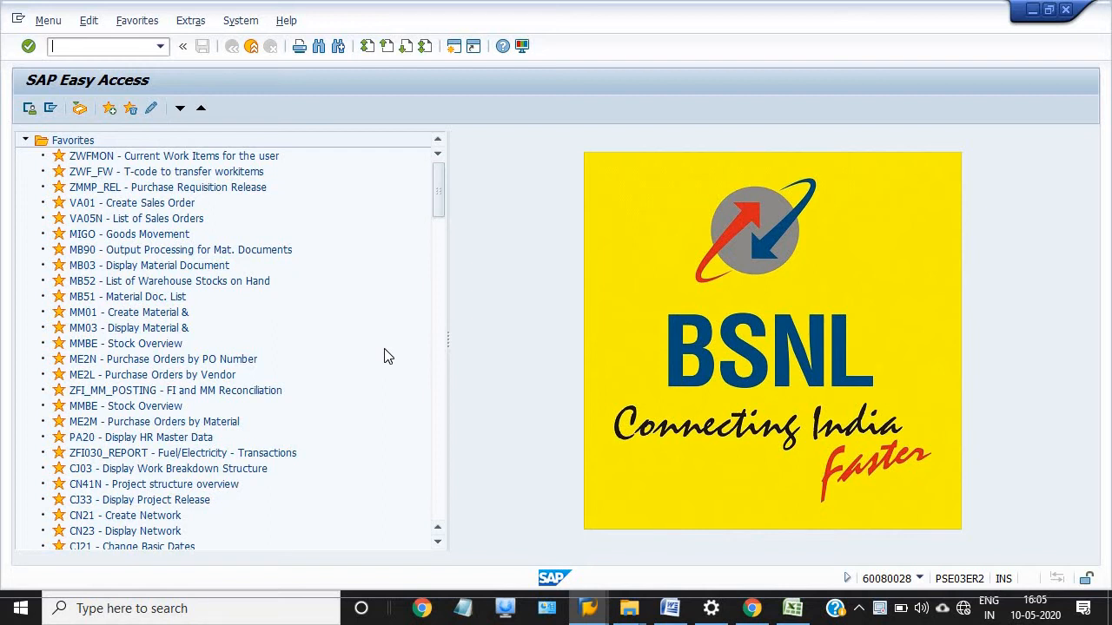
Start transaction IM53 for budget distribution display of program BSNL, approval year 2019.
type("im5")
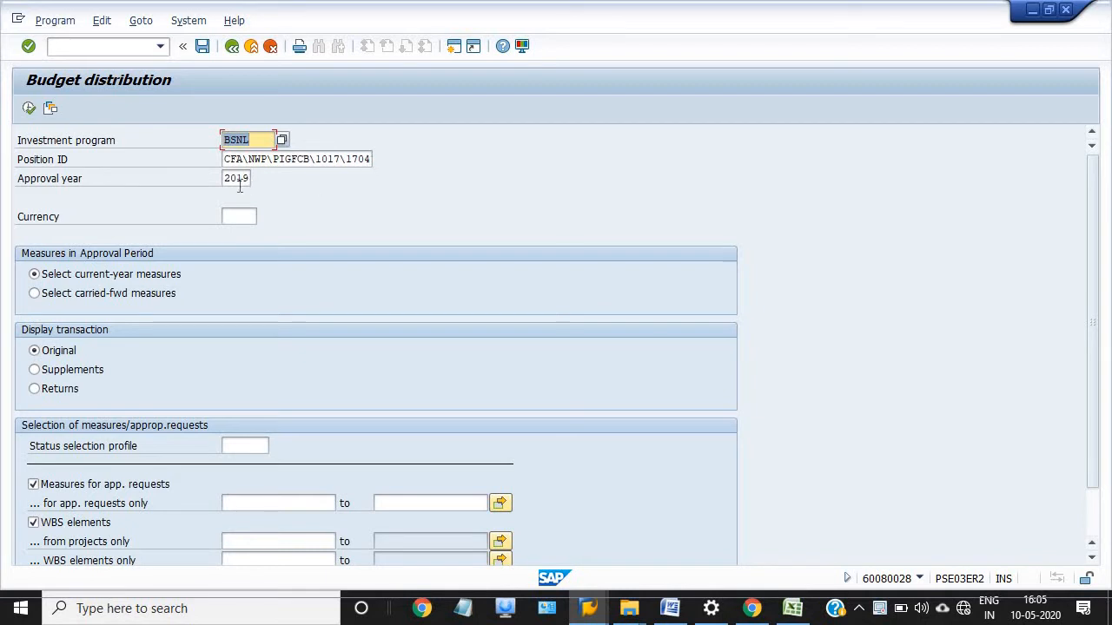
mouse_move(93, 302)
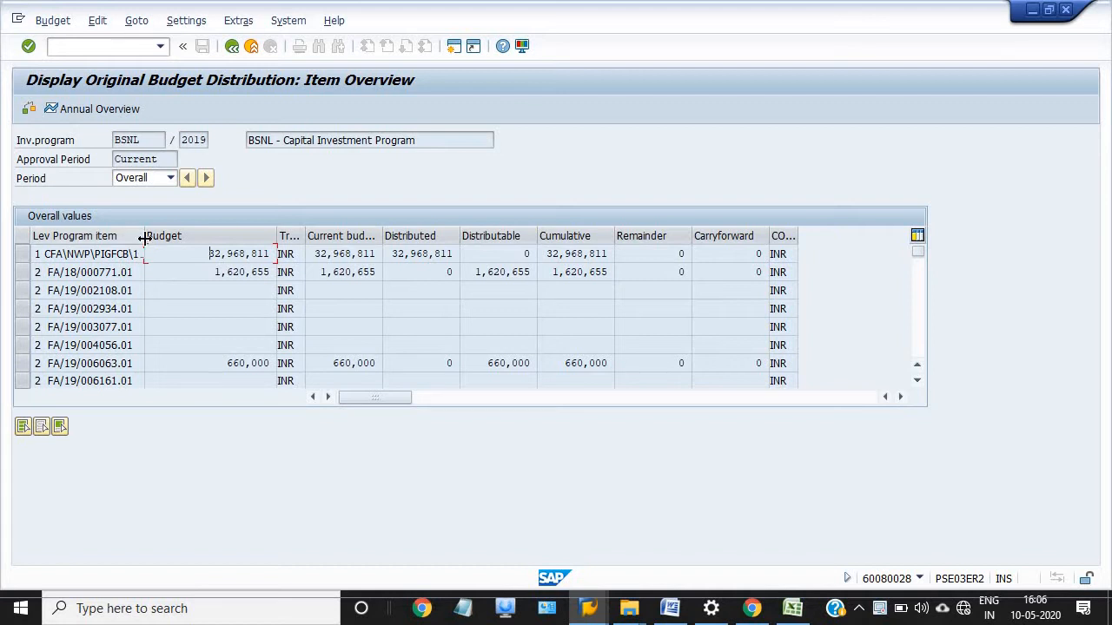
Widen the Program item column so full item names are readable.
left_click_drag(146, 236, 193, 236)
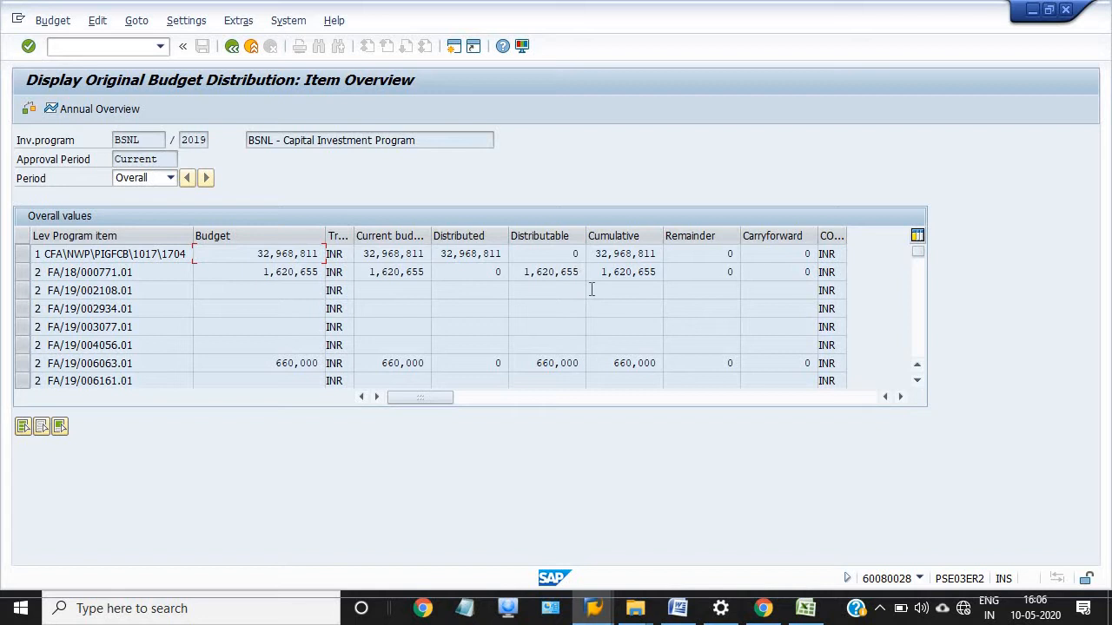
mouse_move(136, 290)
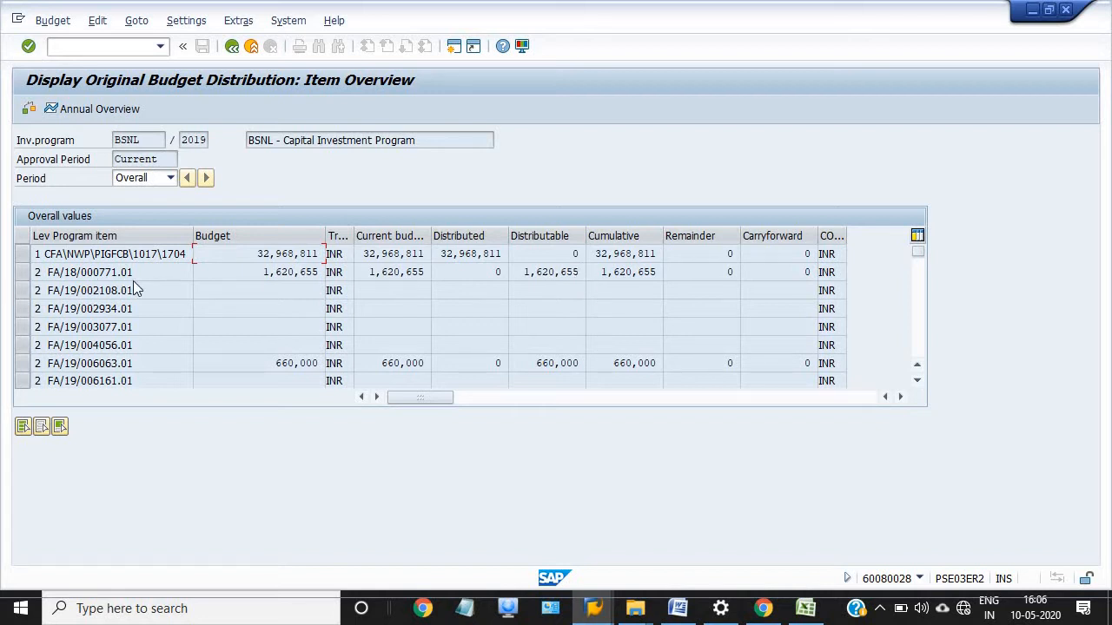
mouse_move(570, 346)
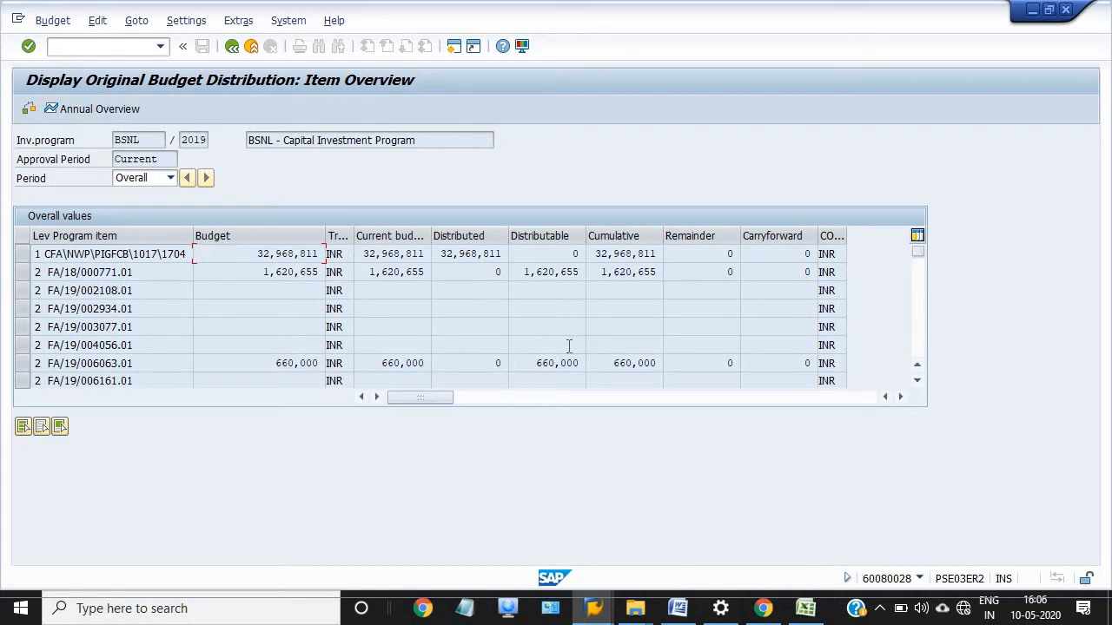
mouse_move(268, 309)
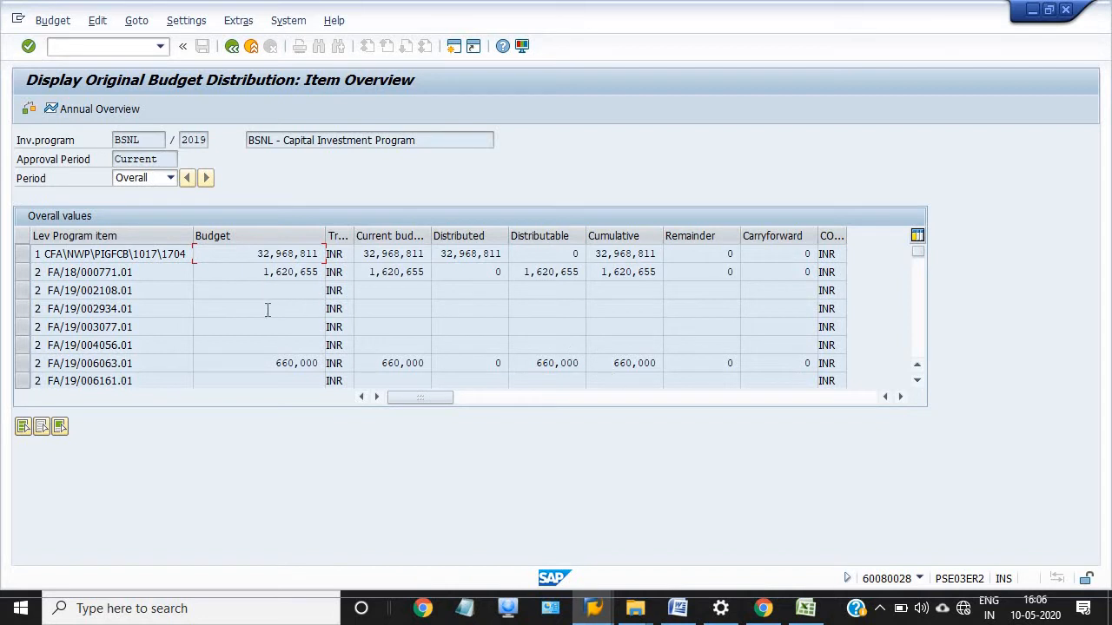
mouse_move(7, 389)
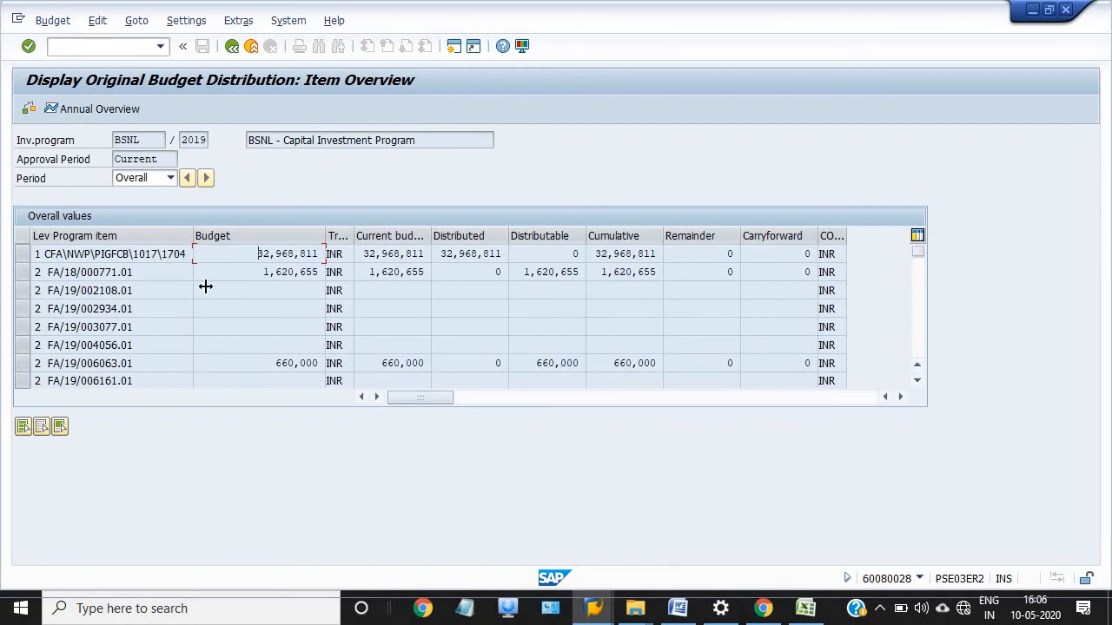
mouse_move(233, 45)
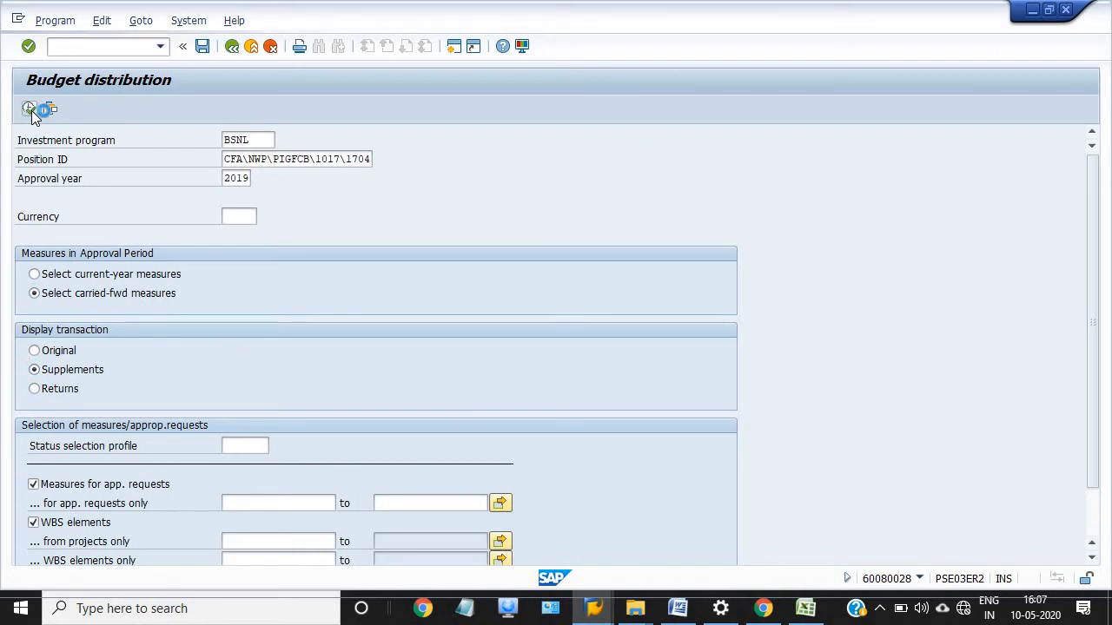
Execute the display for supplements on carried-forward measures of BSNL 2019.
left_click(28, 108)
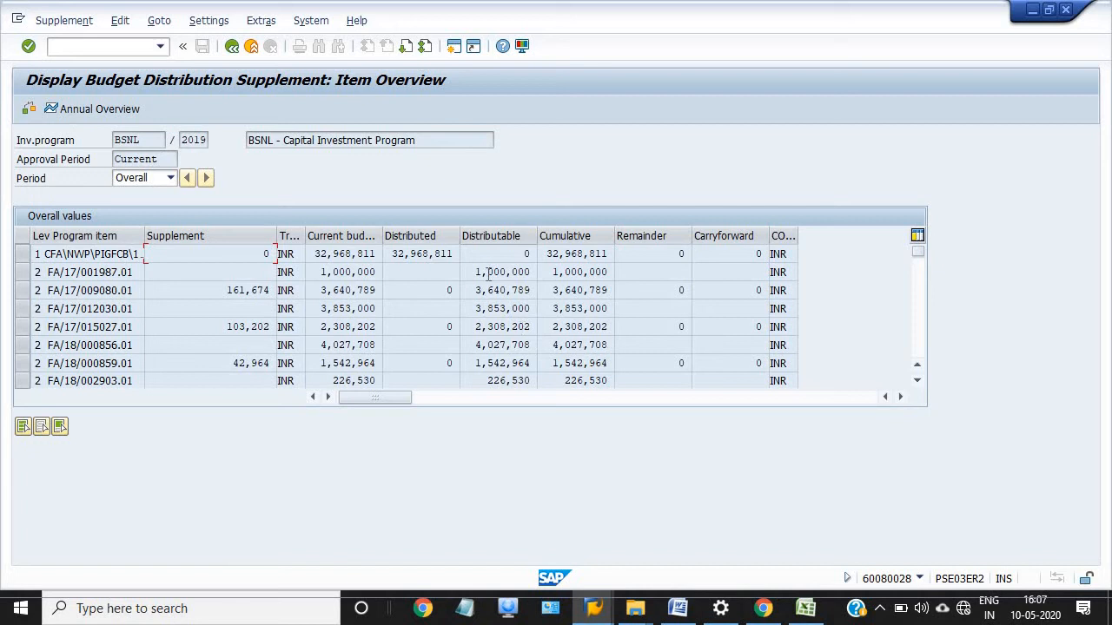
mouse_move(664, 327)
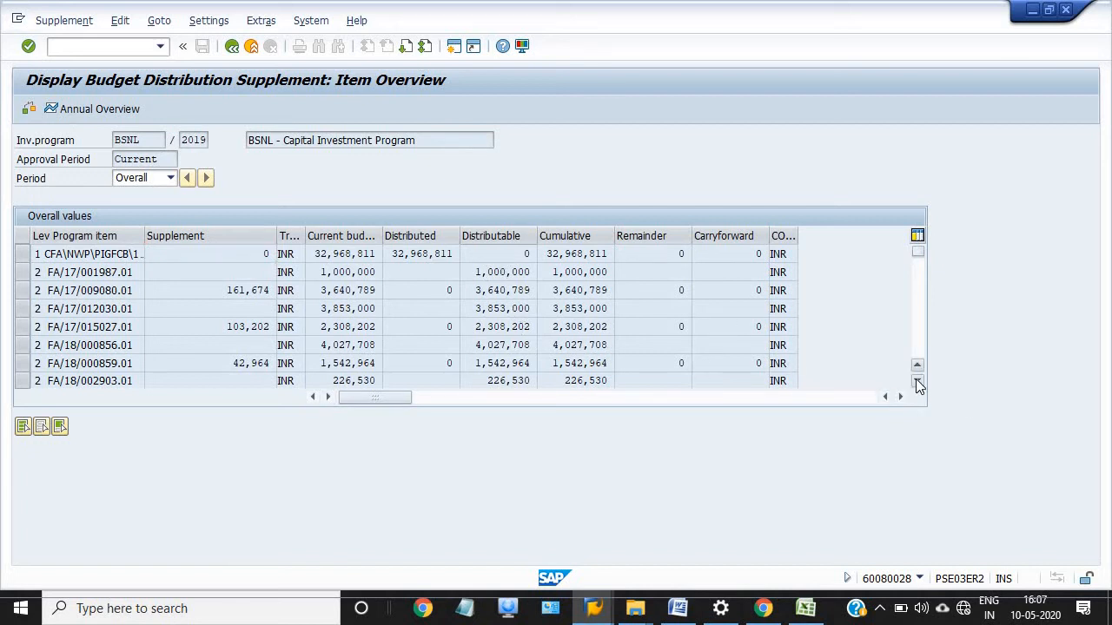
Scroll the supplement item list, then show the annual overview for the top BSNL position.
left_click(918, 380)
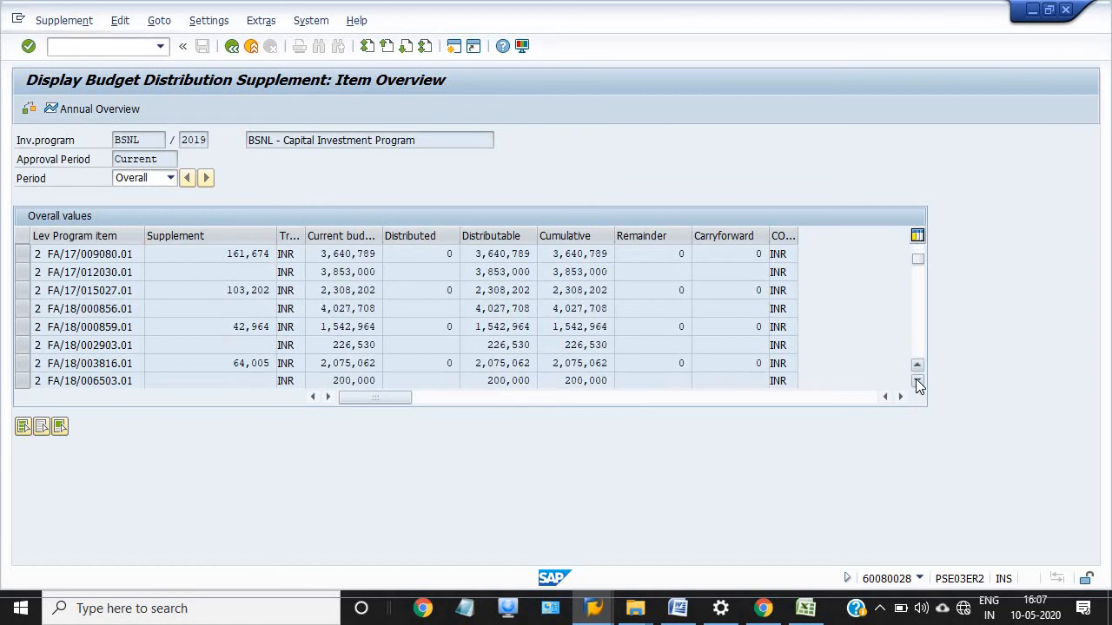
scroll("down", 3)
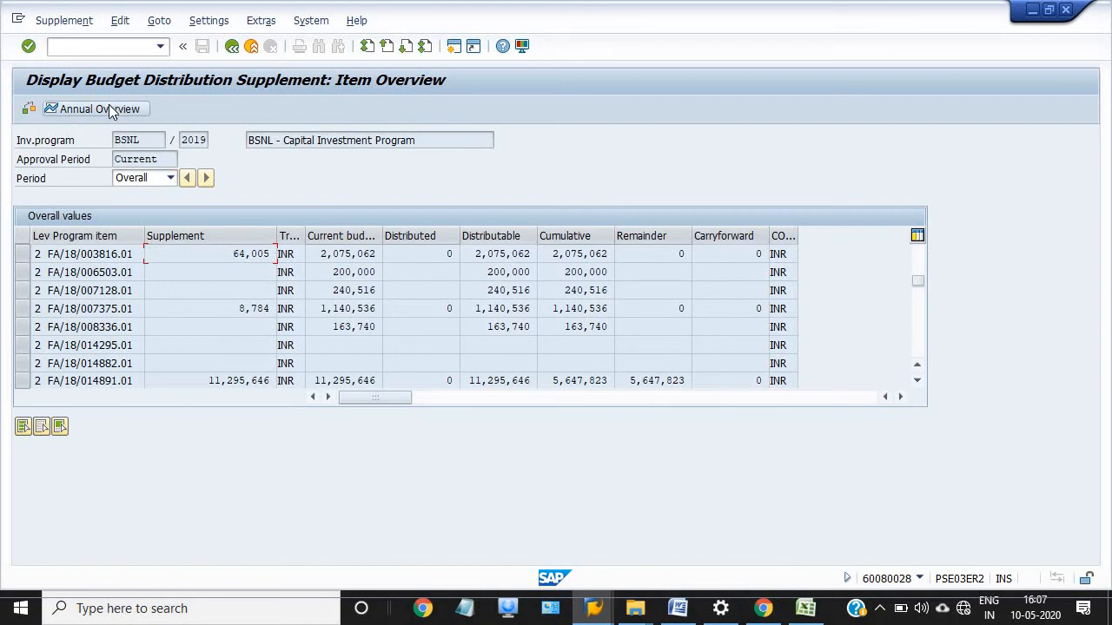
mouse_move(924, 264)
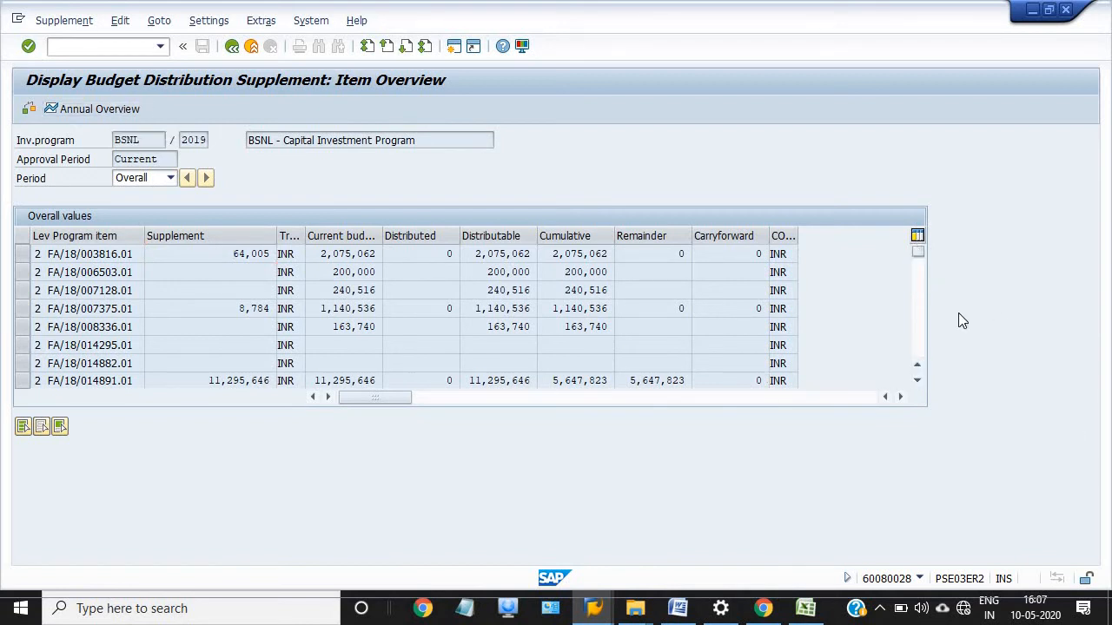
scroll("up", 3)
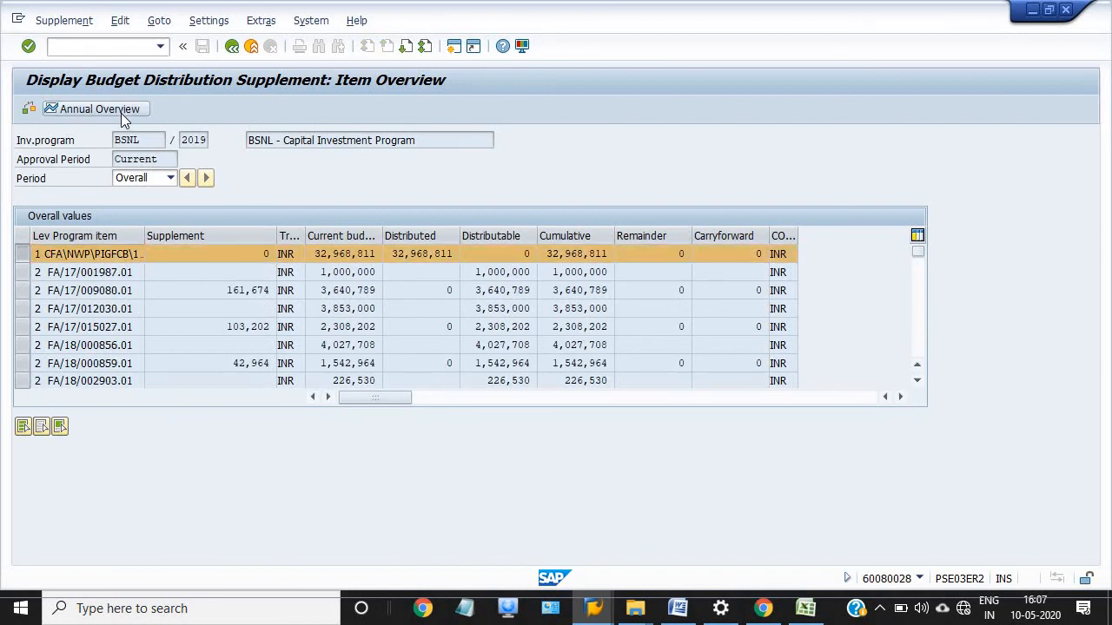
left_click(94, 108)
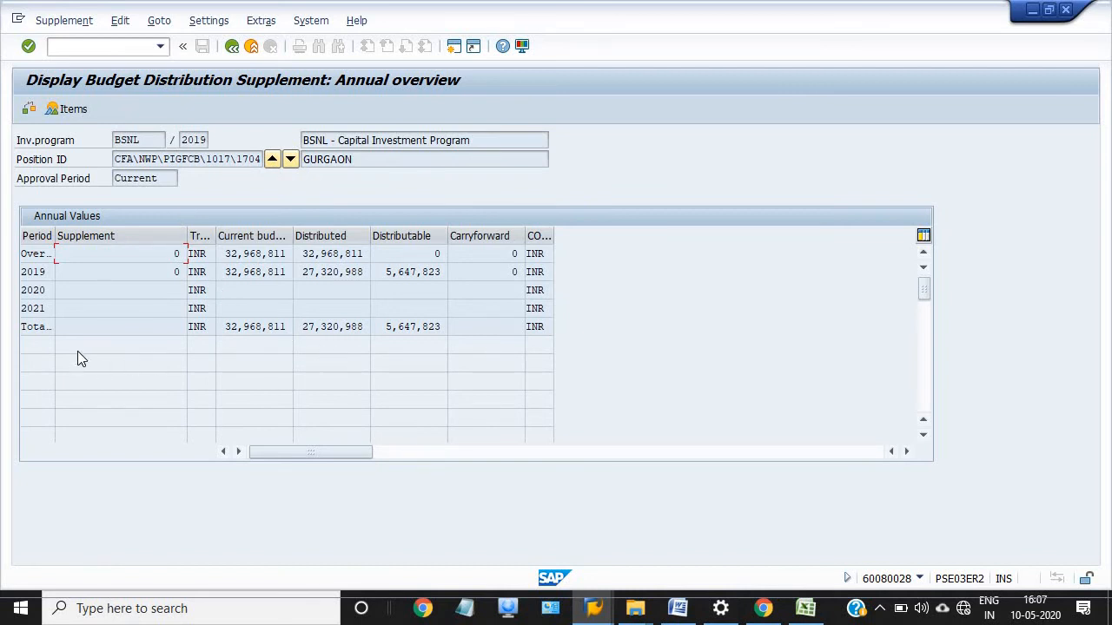
mouse_move(113, 279)
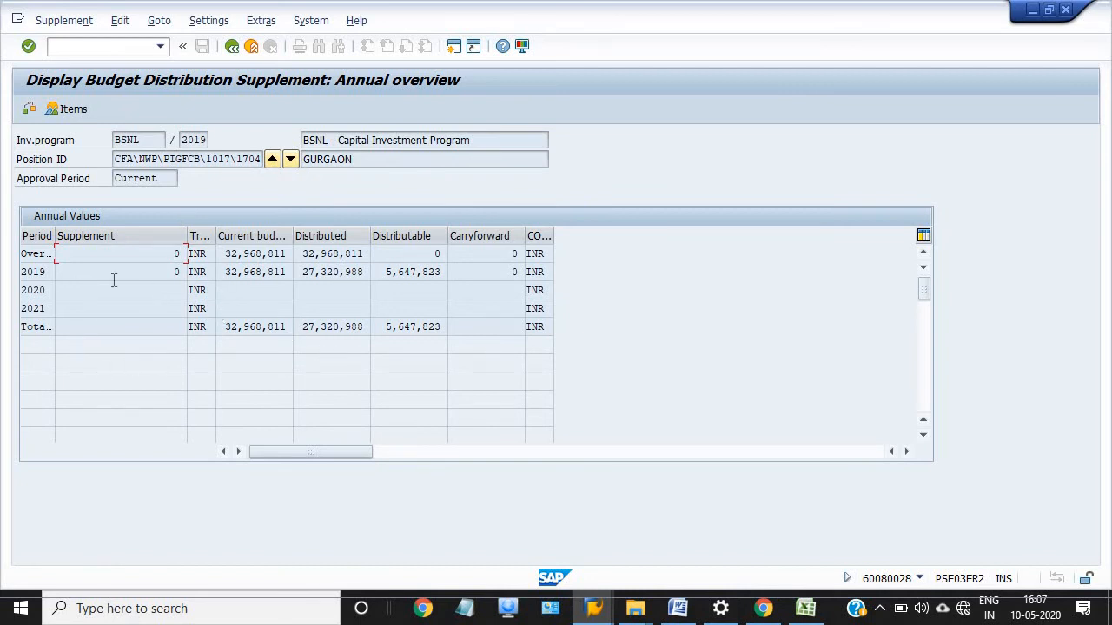
mouse_move(232, 285)
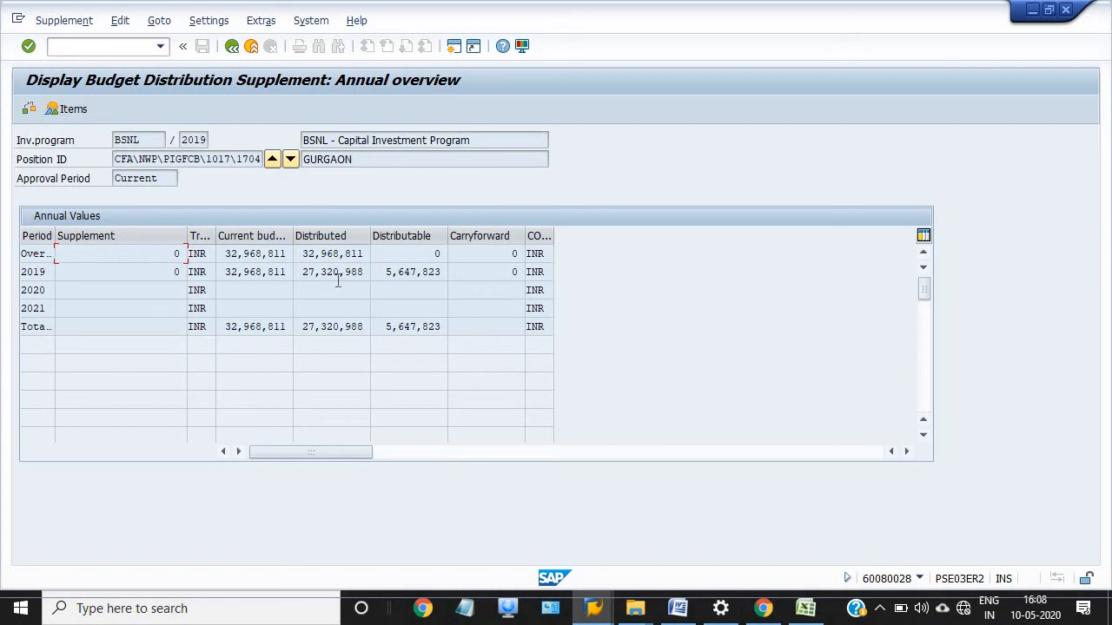
mouse_move(338, 288)
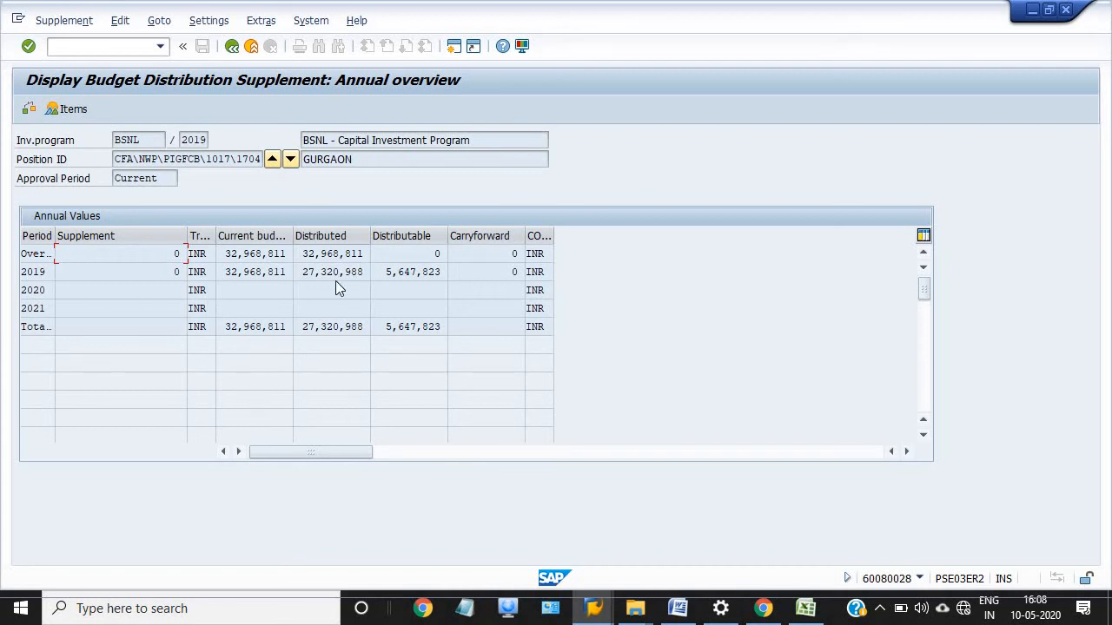
mouse_move(316, 288)
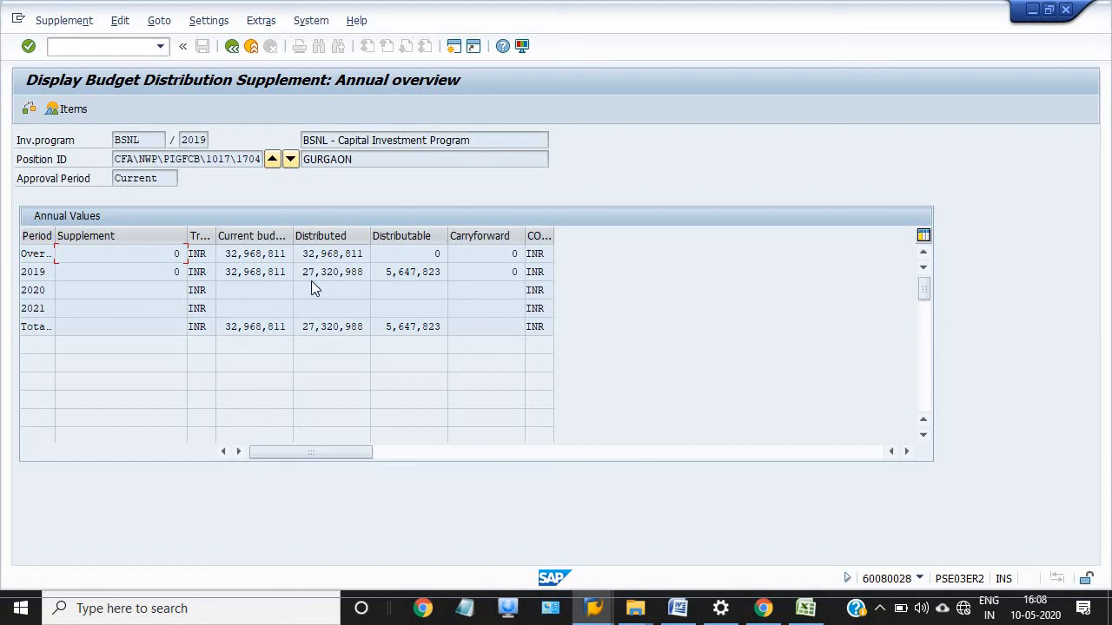
mouse_move(327, 287)
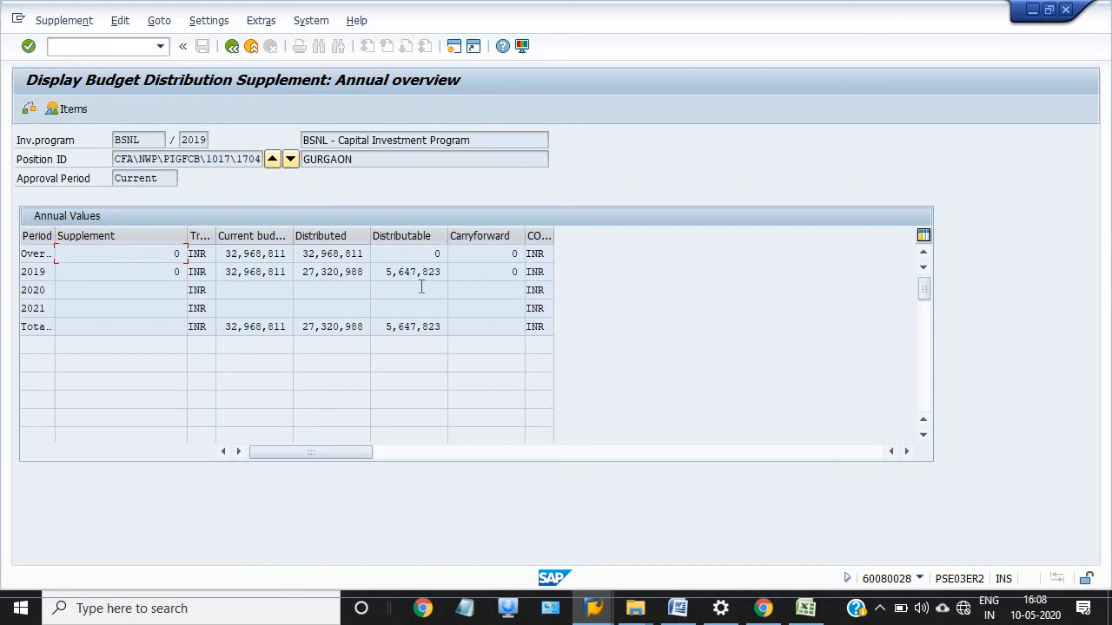
mouse_move(444, 281)
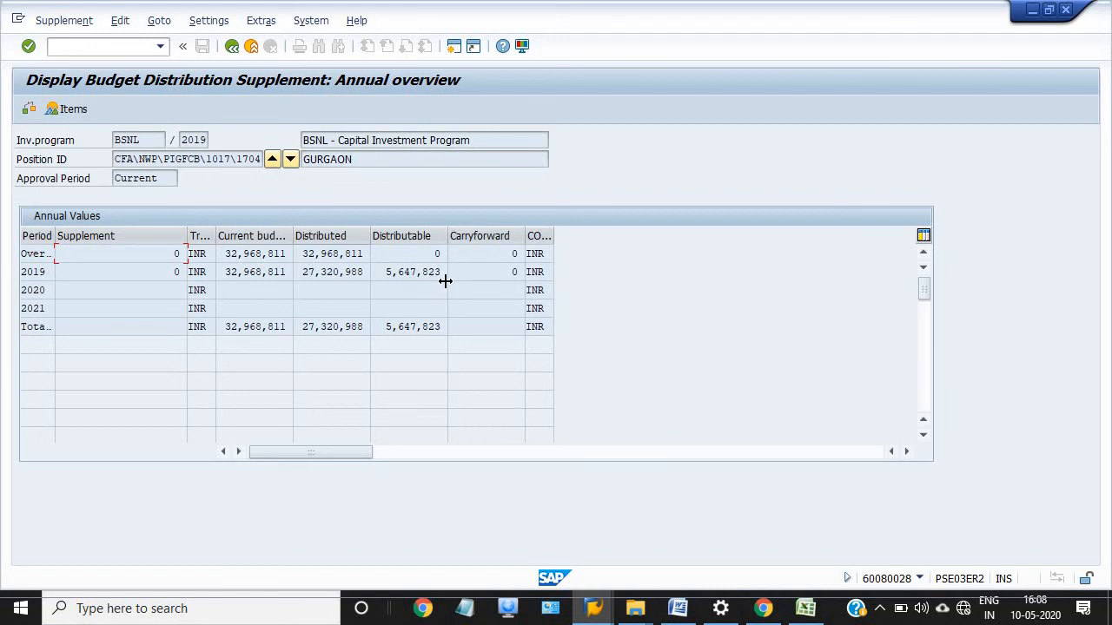
mouse_move(142, 139)
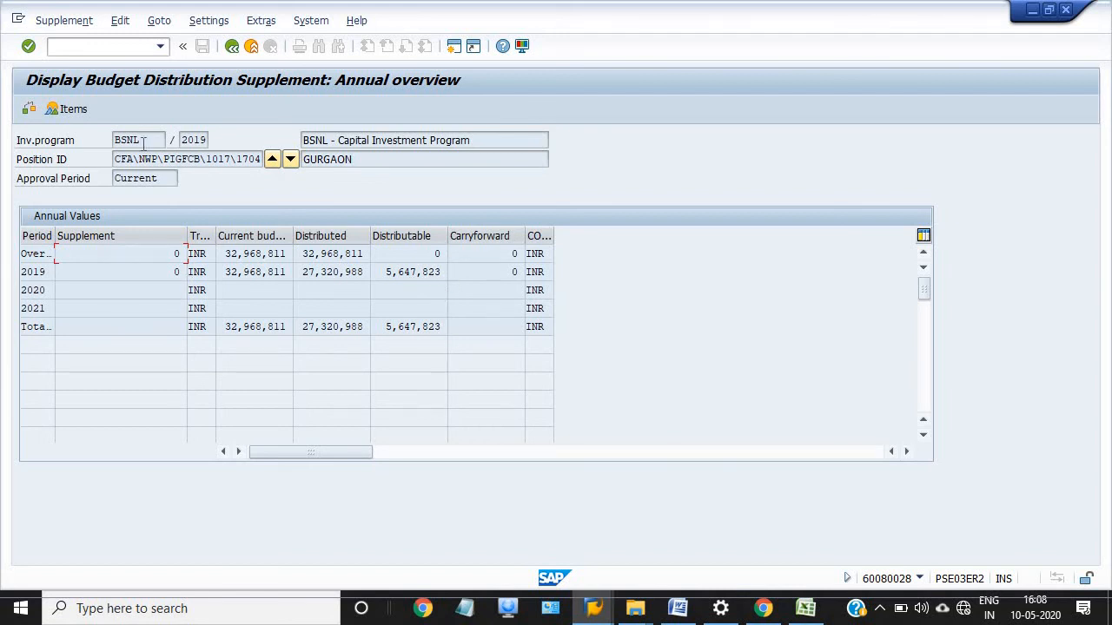